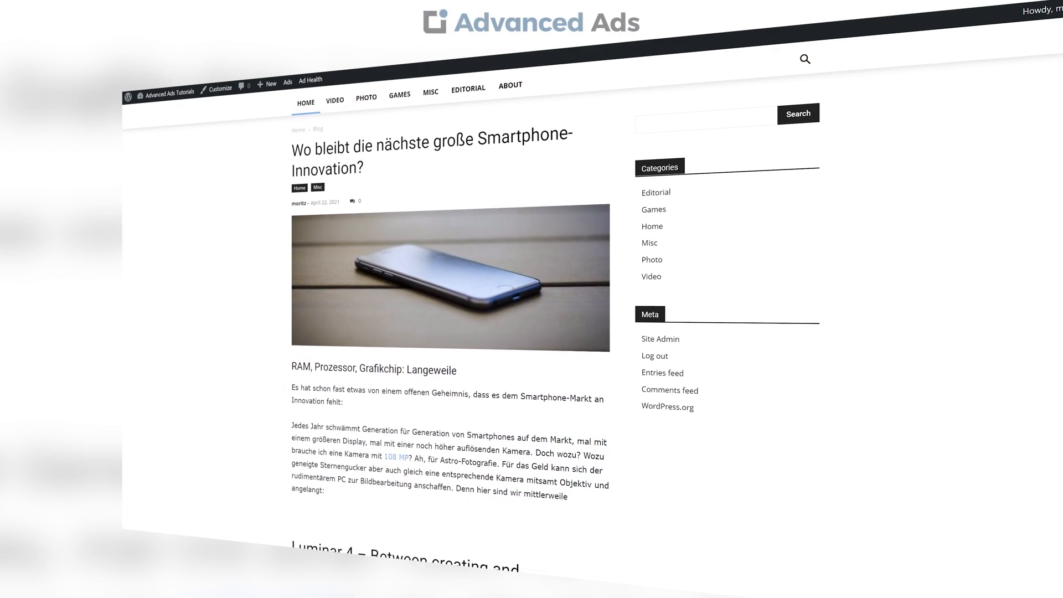
- Scroll the blog home page down toward the German smartphone-innovation post
scroll(down, 3)
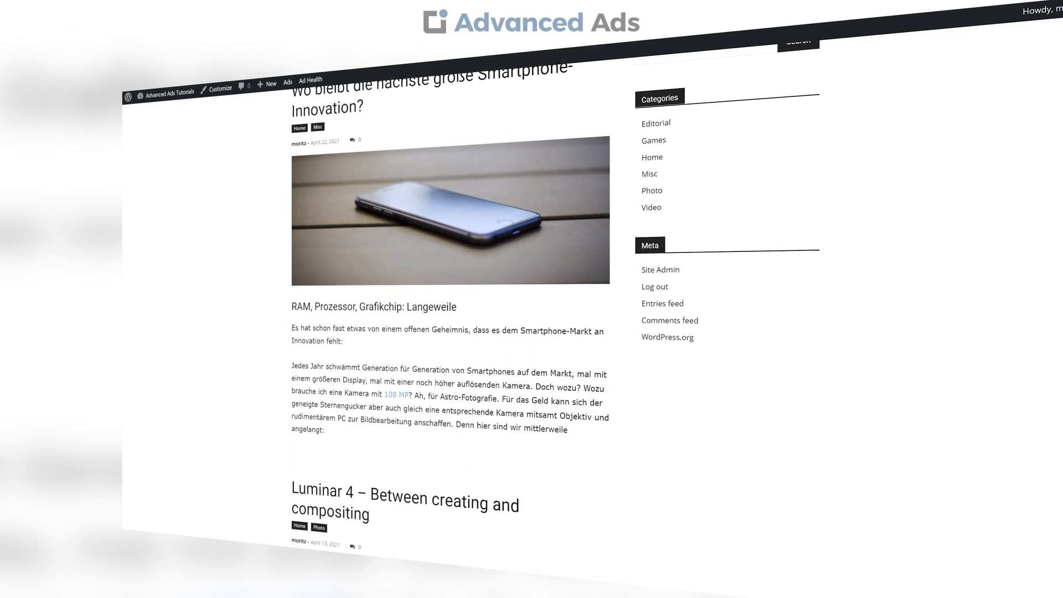
scroll(down, 3)
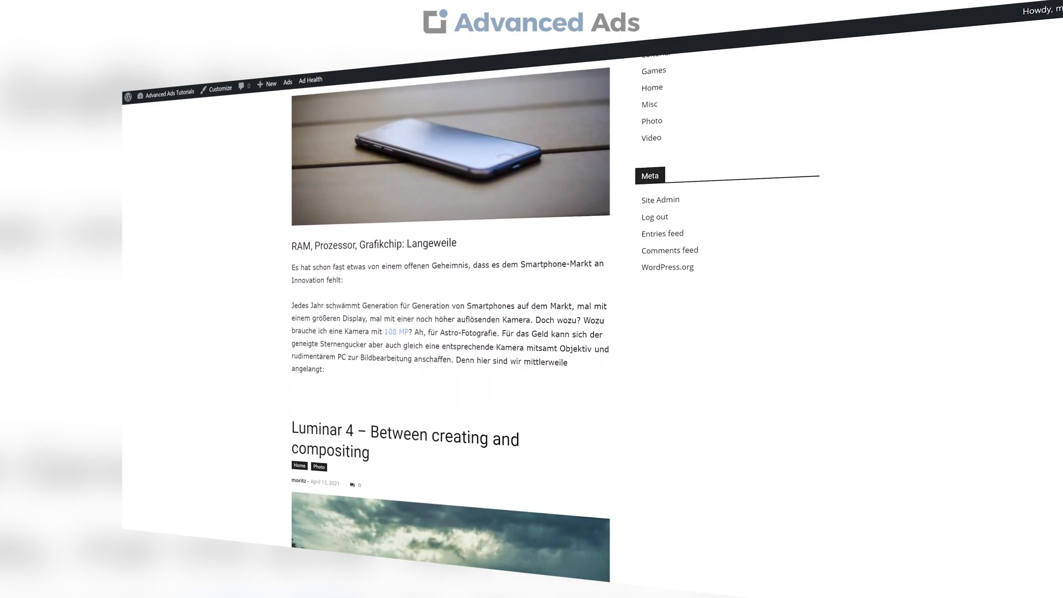
scroll(down, 3)
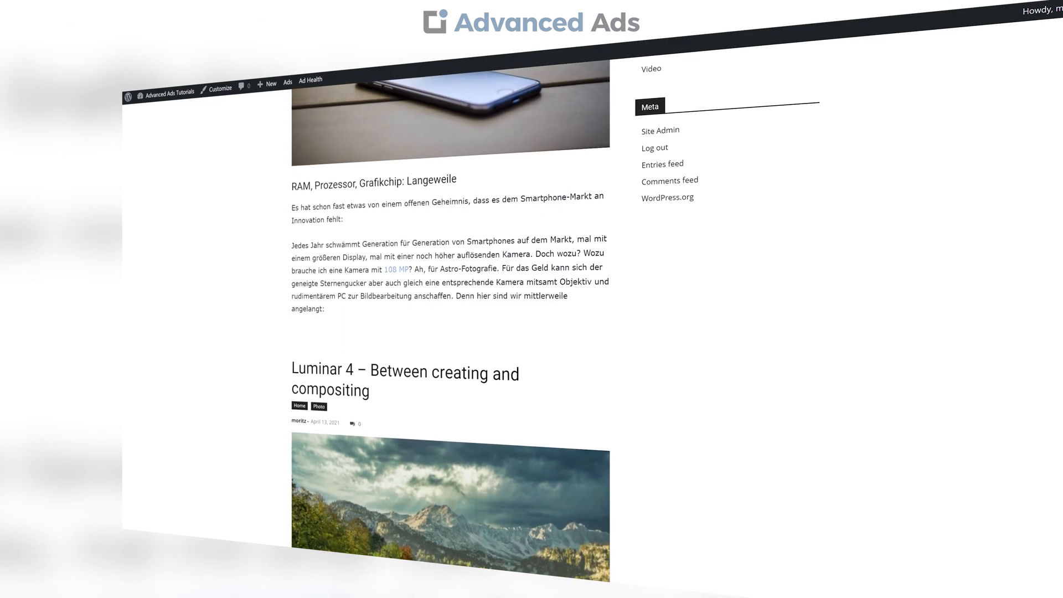
scroll(down, 3)
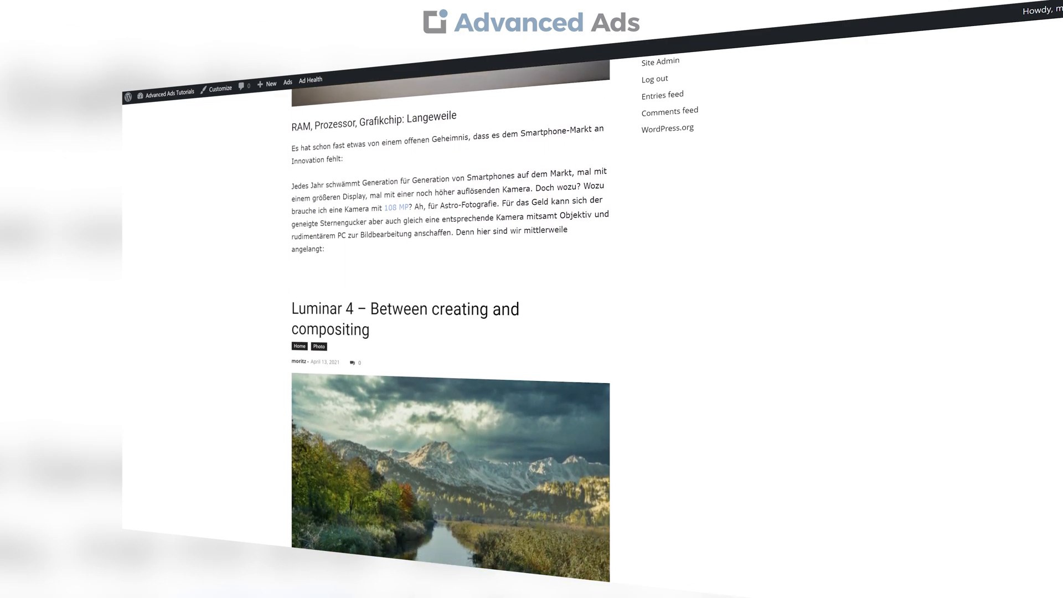
scroll(down, 3)
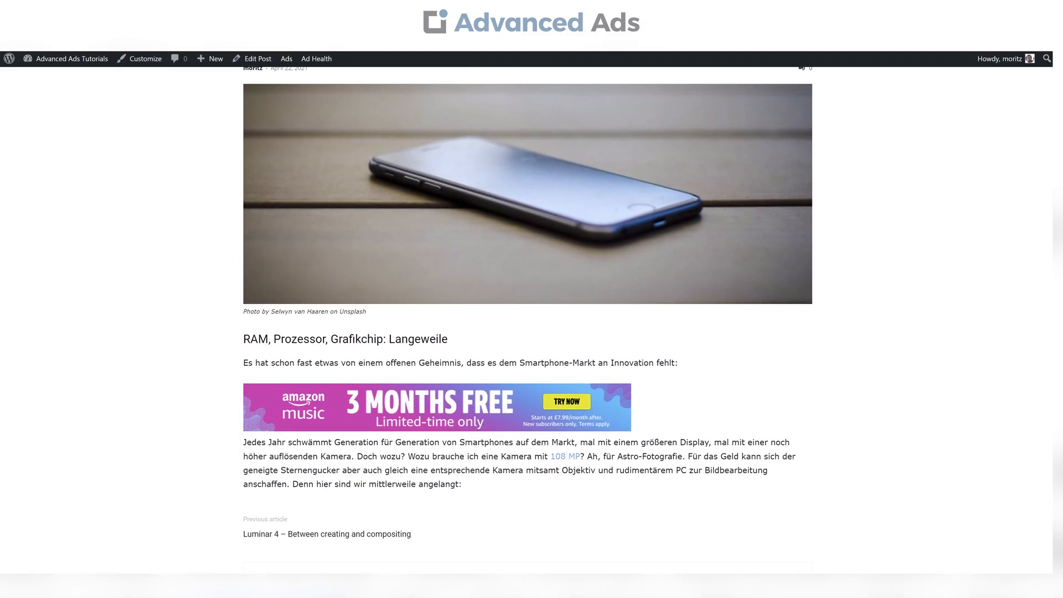
- Scroll the page on the way to the admin dashboard
scroll(down, 3)
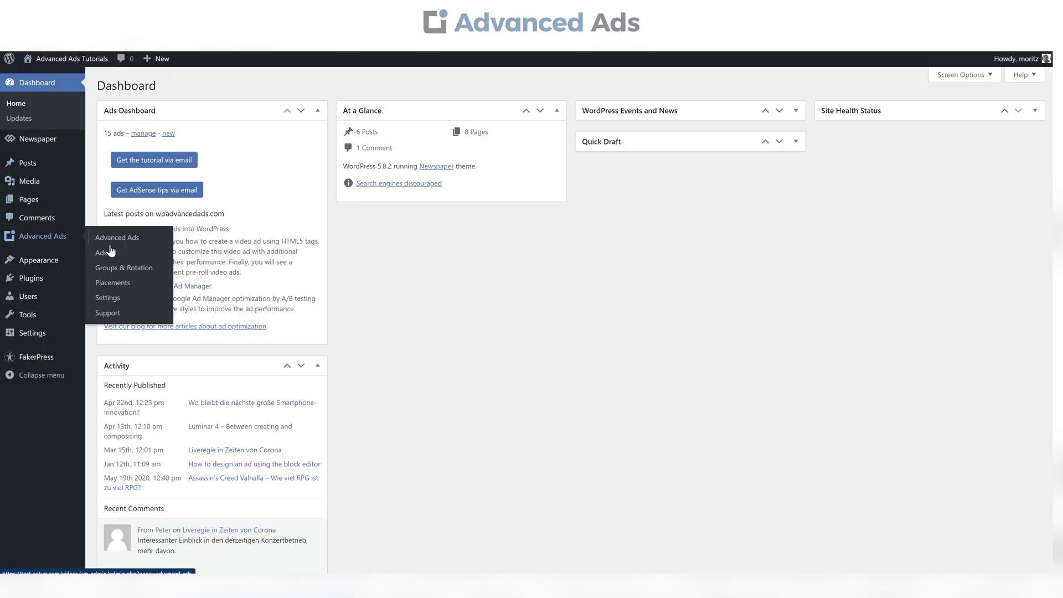
- From the Ads list, edit Amazon #2 and move down to its Display and Visitor Conditions
click(102, 252)
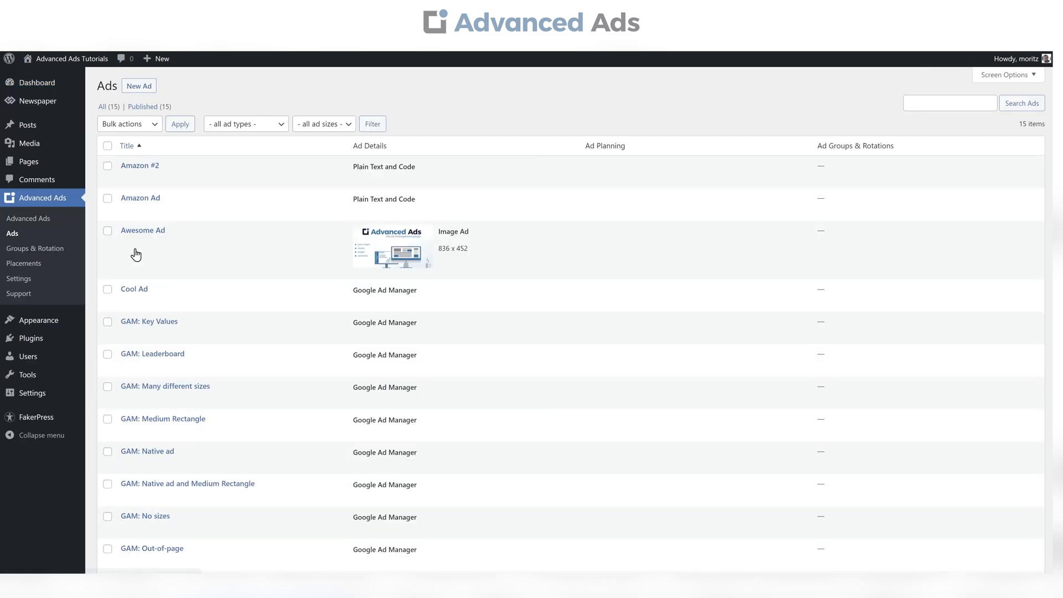
click(139, 165)
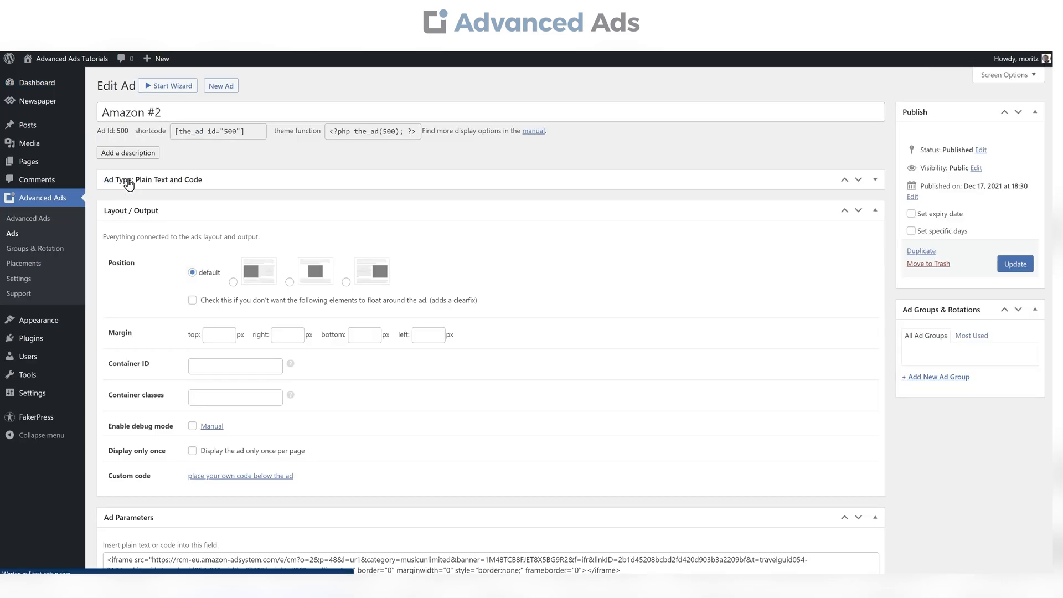
scroll(down, 3)
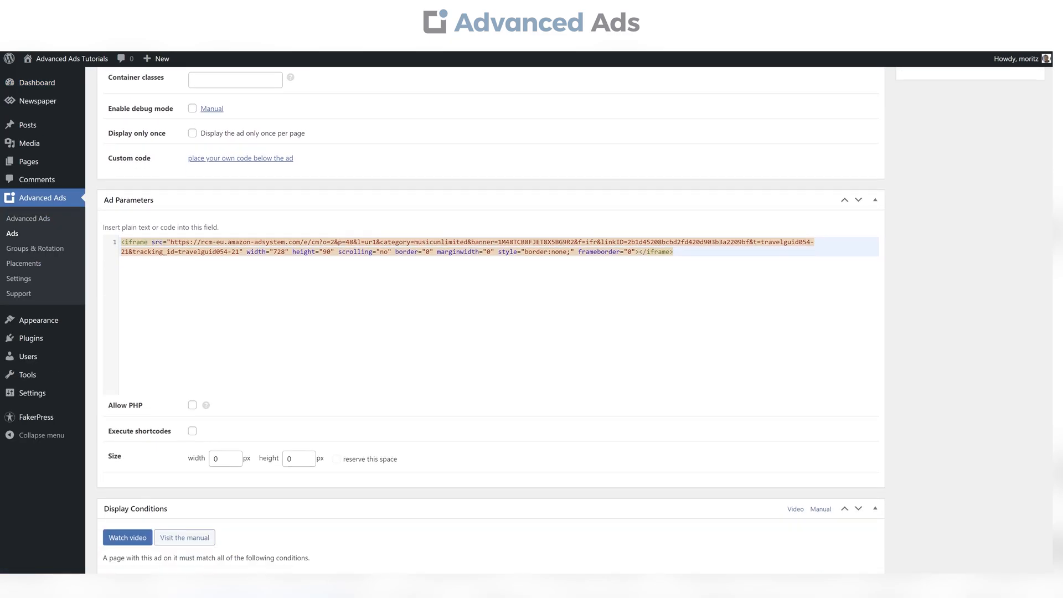
scroll(down, 3)
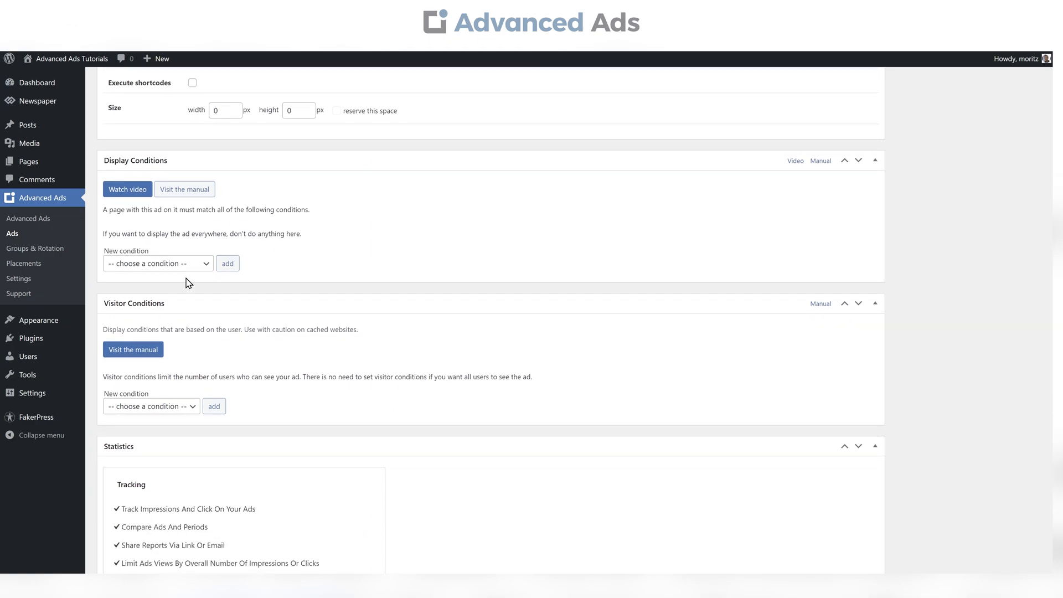
- Add a 'specific pages' display condition, search 177 to exclude the smartphone post, and update
click(157, 264)
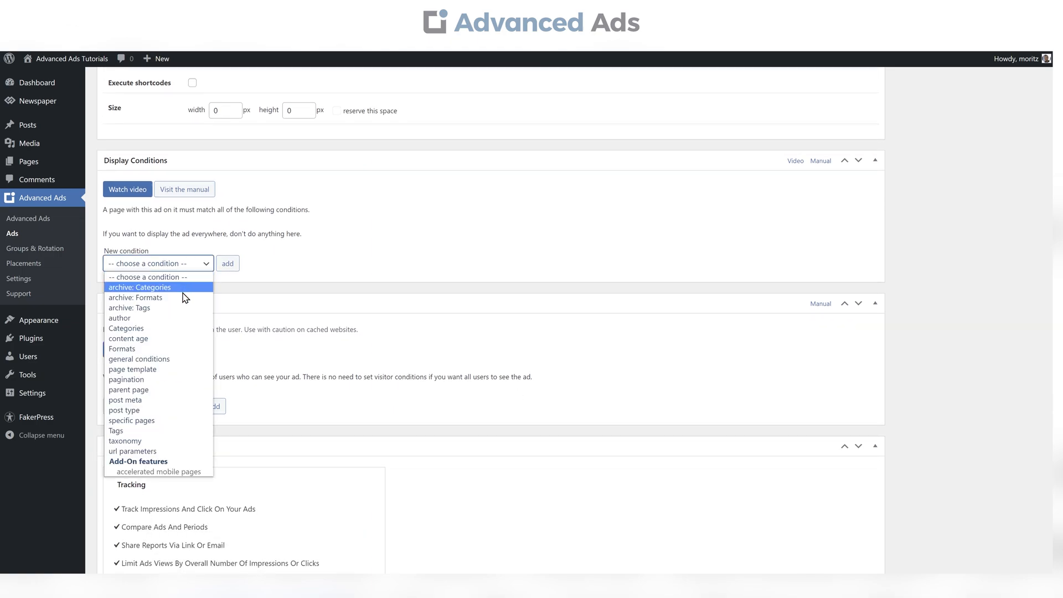
click(131, 420)
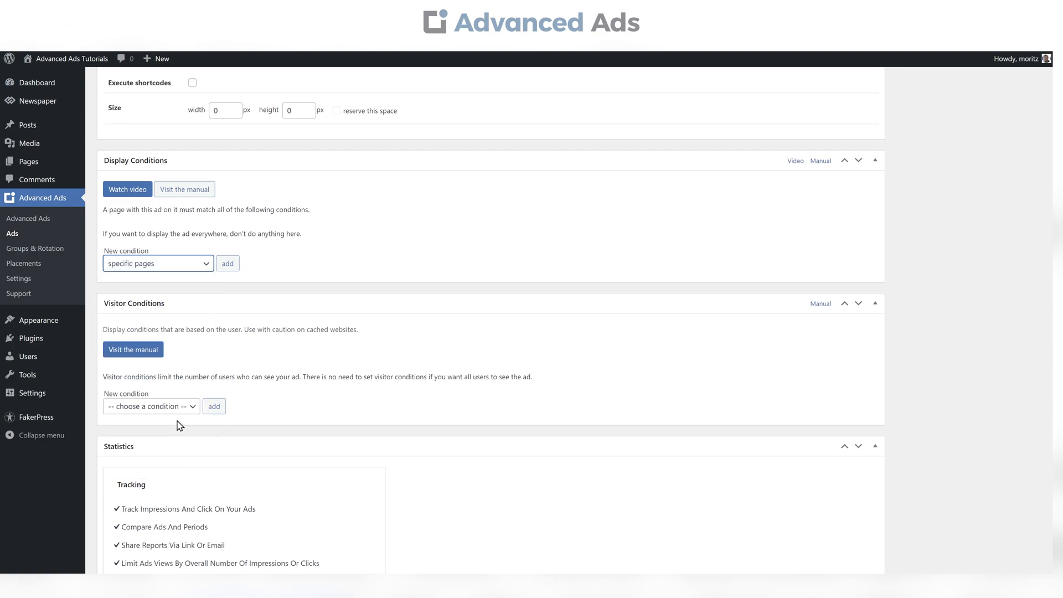
click(227, 263)
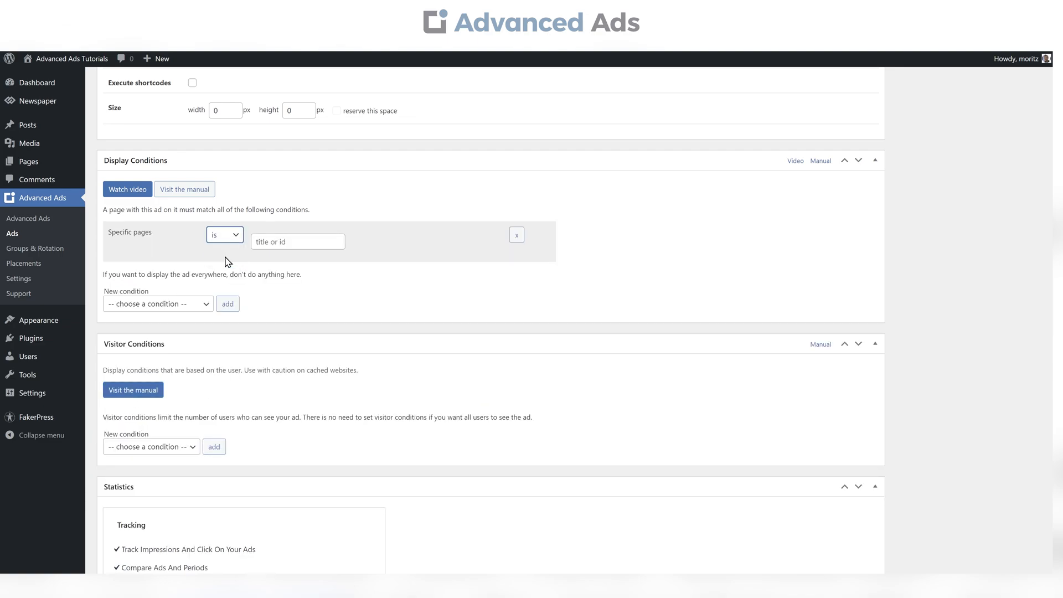
text(177)
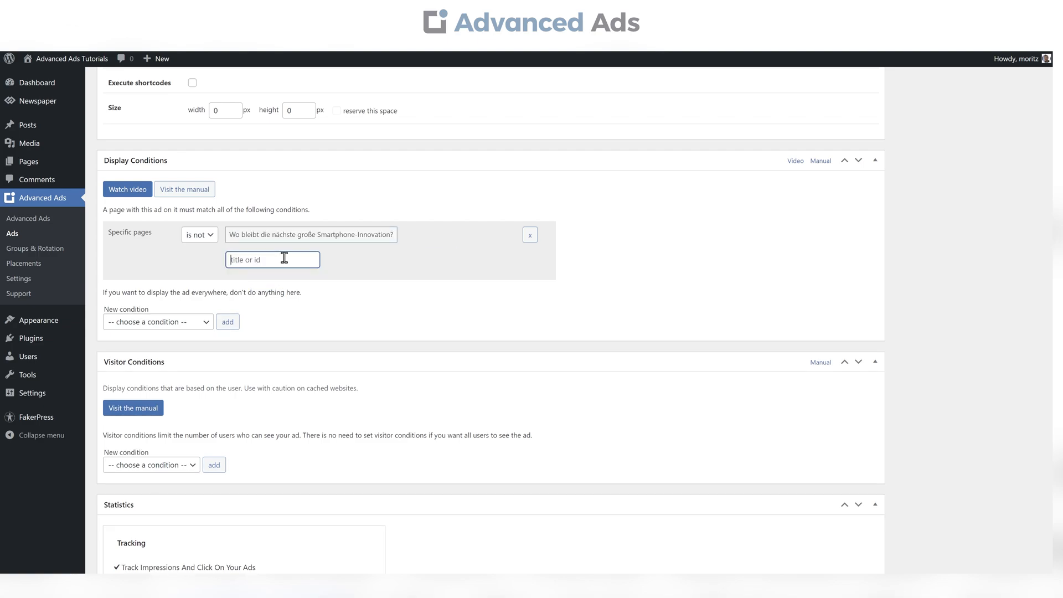
scroll(up, 3)
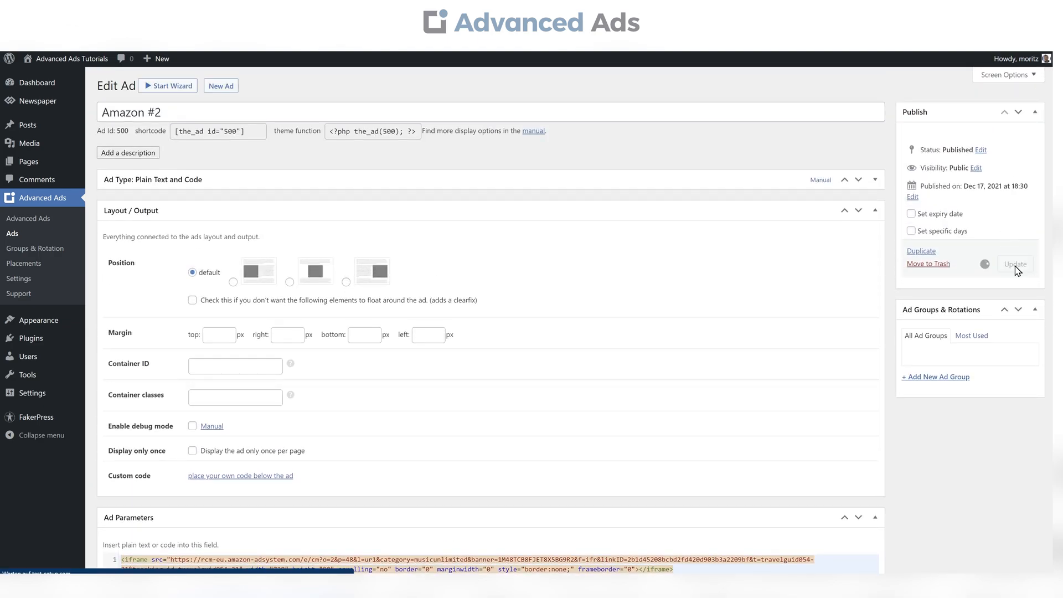
- View the smartphone post live without the banner, then move on to the Luminar 4 article
click(1015, 264)
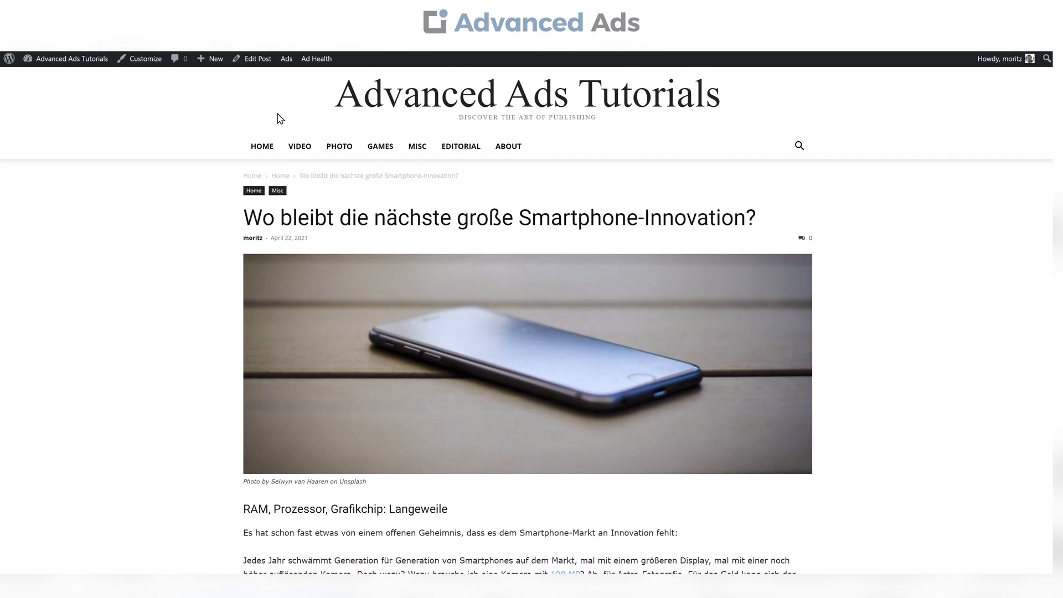
click(261, 146)
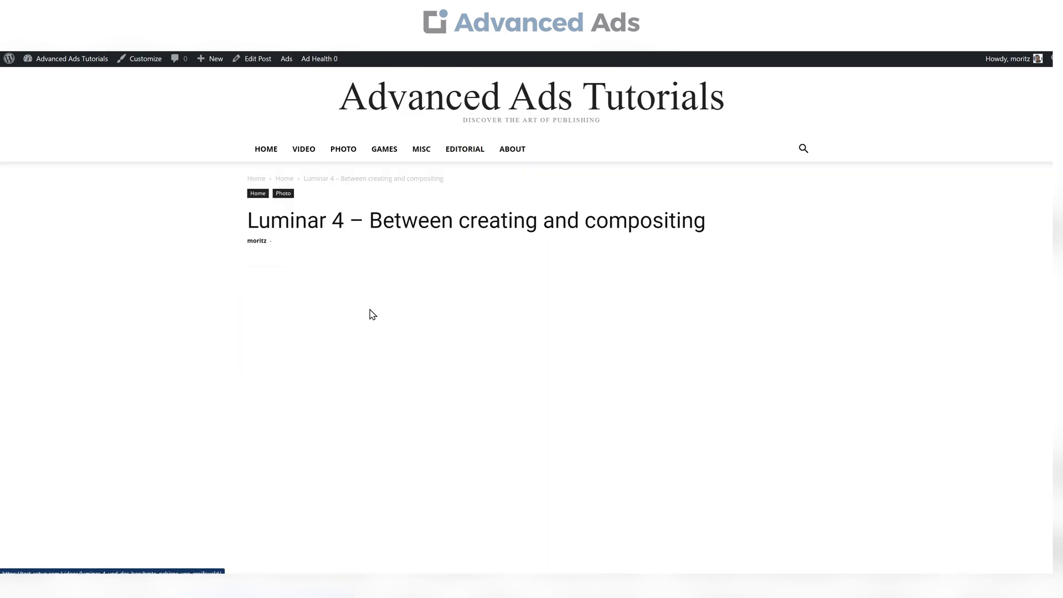
scroll(down, 3)
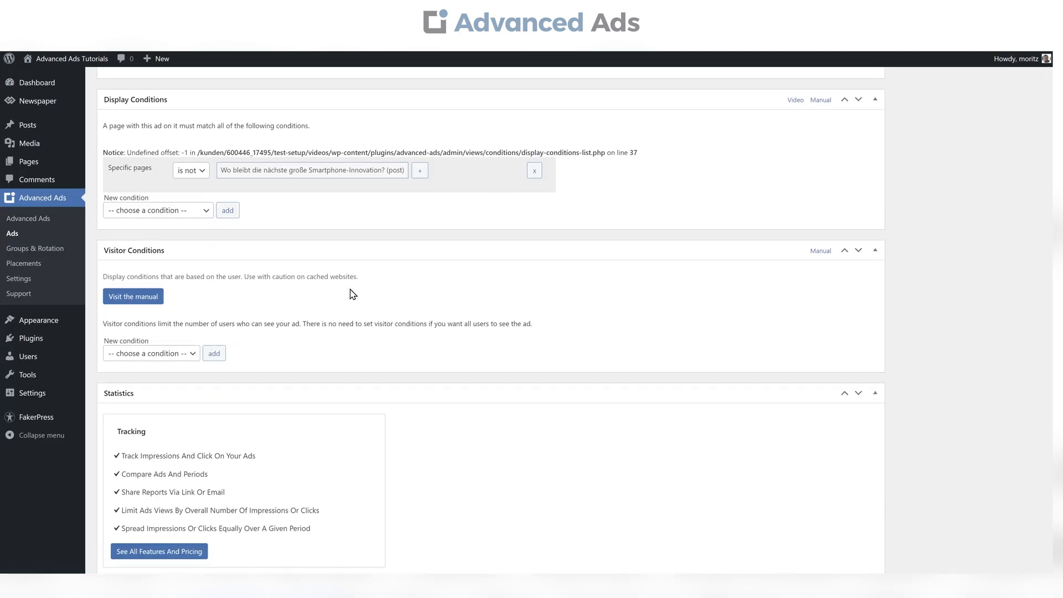
- Add a 'device' visitor condition and set its Device value to Desktop
scroll(down, 3)
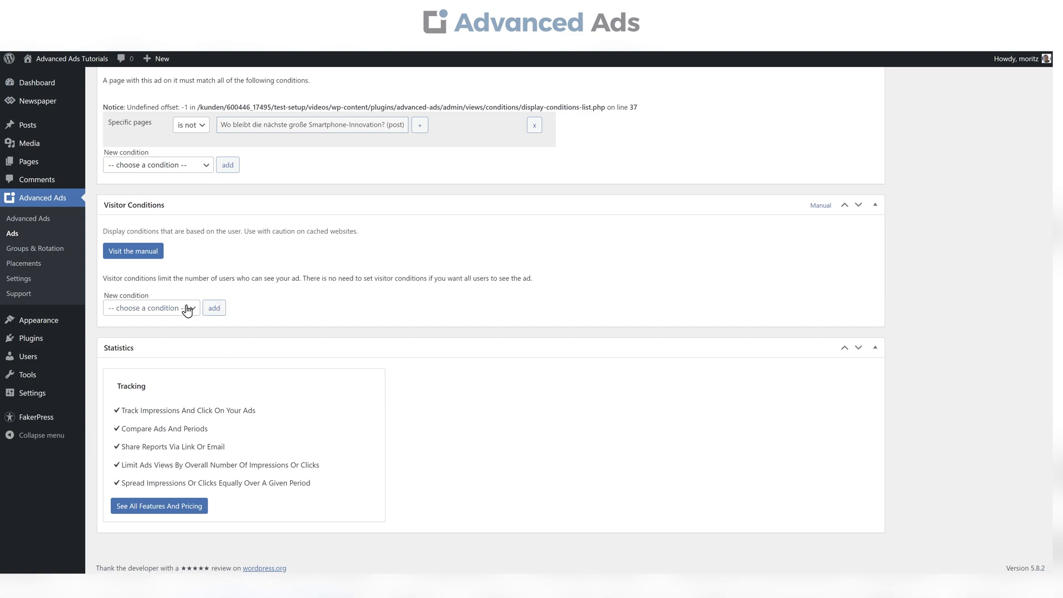
click(151, 307)
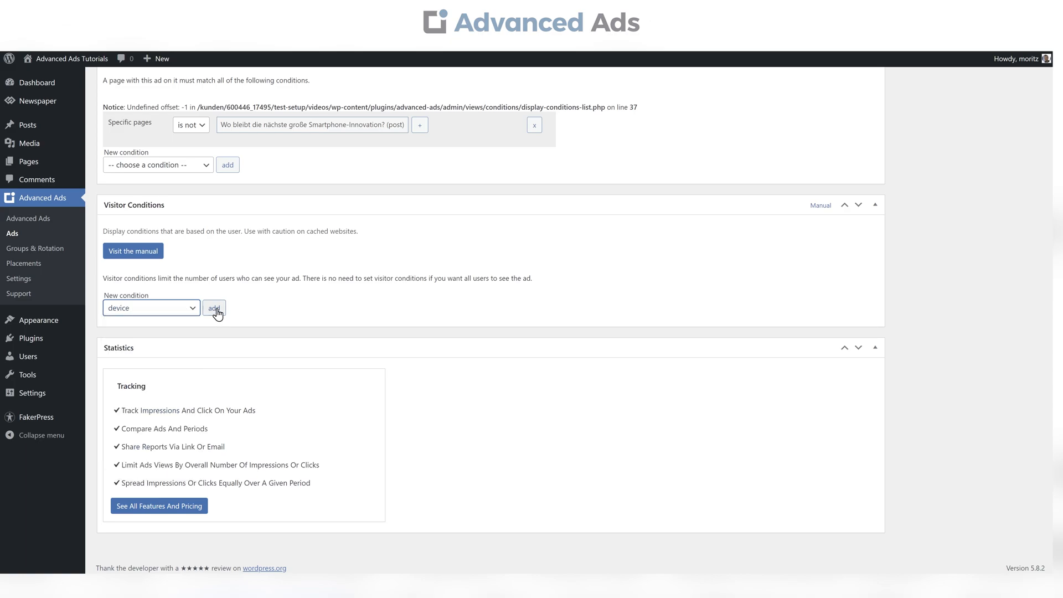
click(214, 310)
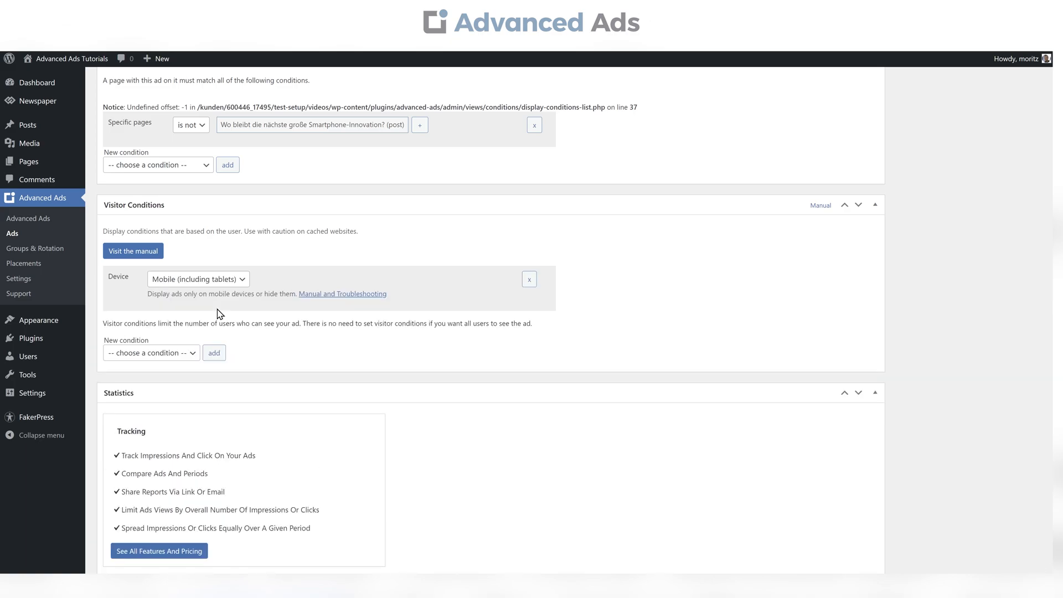
click(197, 279)
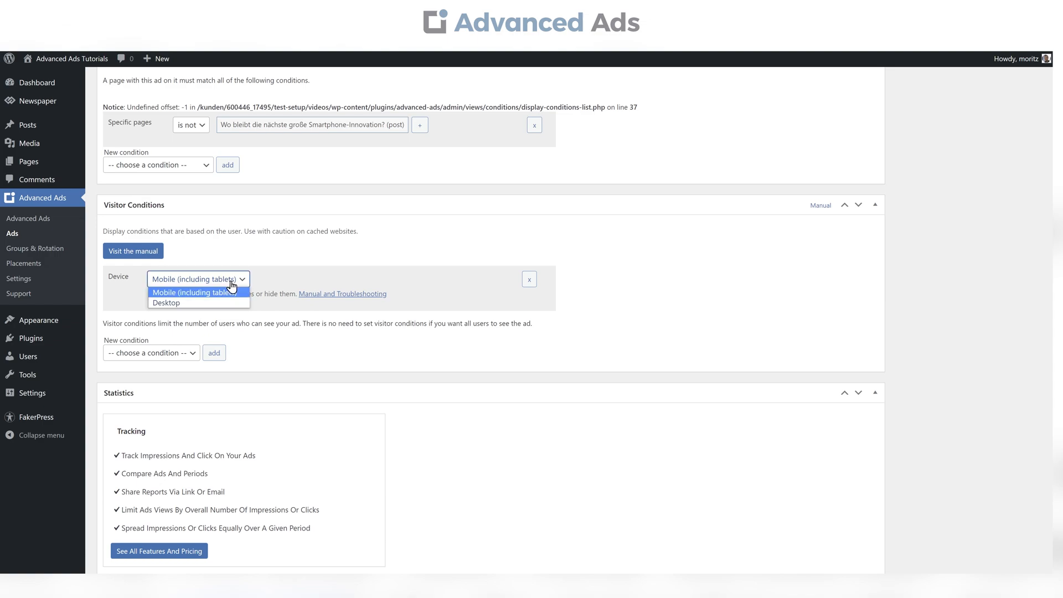
click(197, 303)
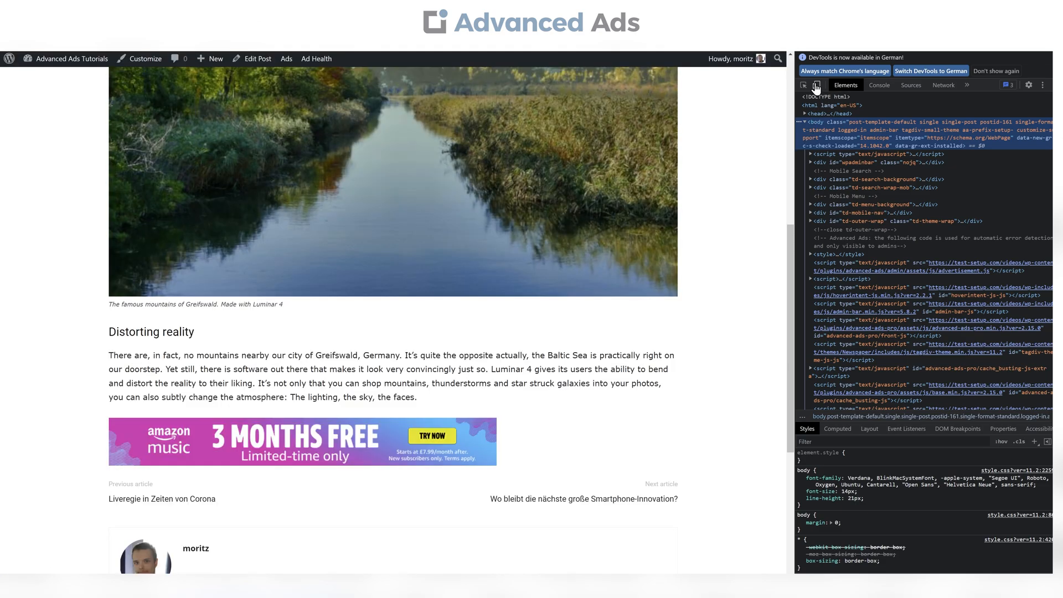
- Toggle the DevTools device toolbar to view the Luminar 4 article at phone size, then back to desktop
click(817, 85)
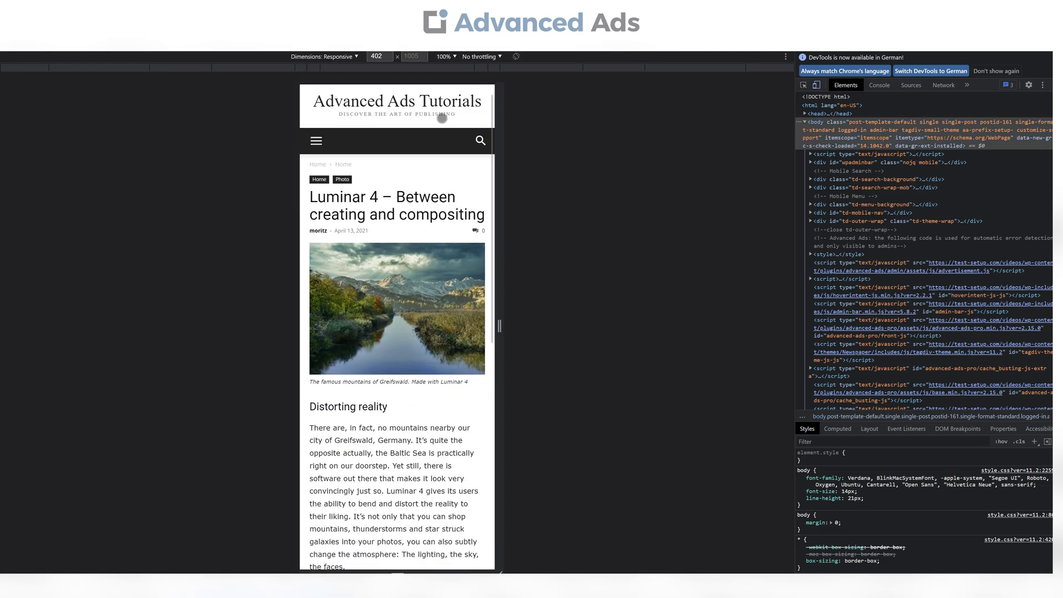
scroll(down, 3)
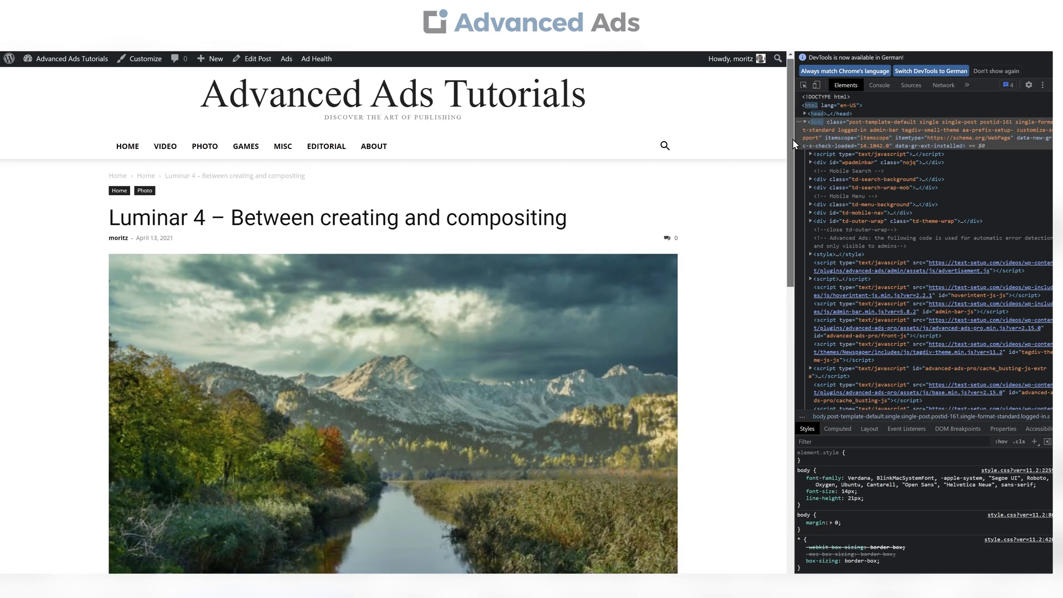
scroll(down, 3)
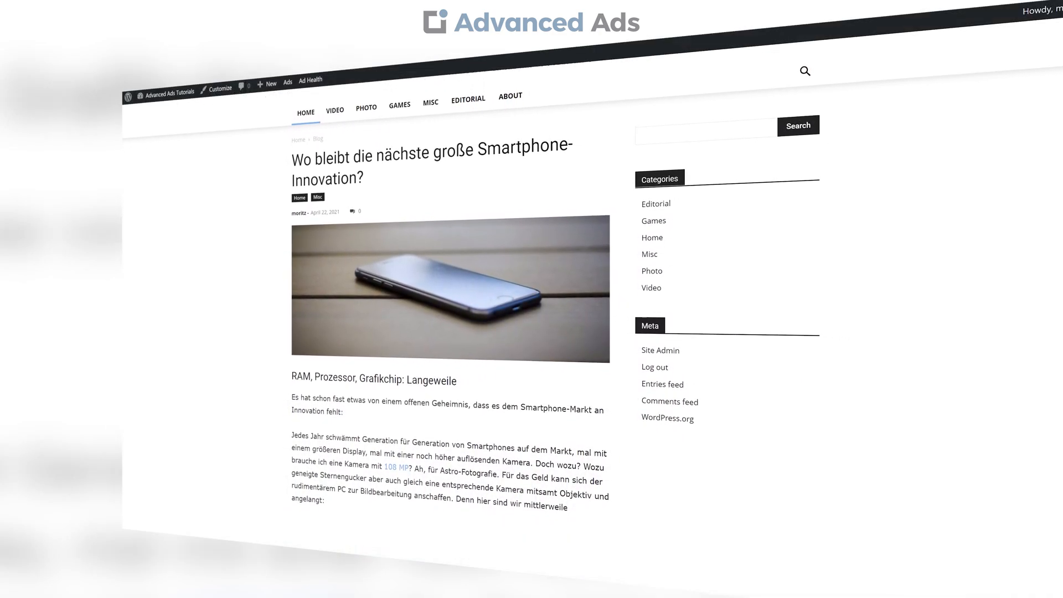
- Scroll the home listing past the smartphone post toward the Luminar 4 article
scroll(down, 3)
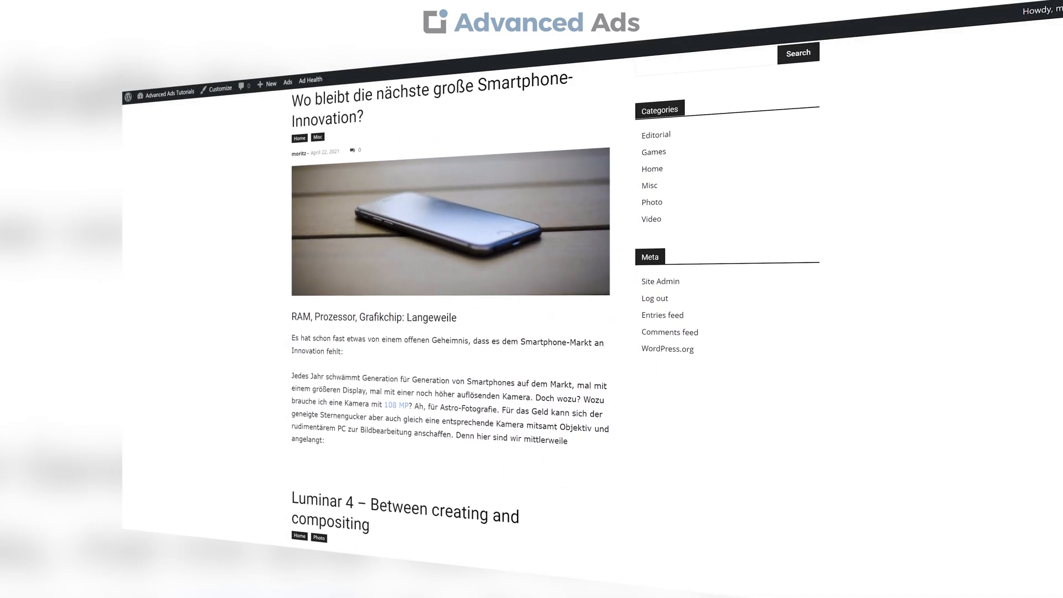
scroll(down, 3)
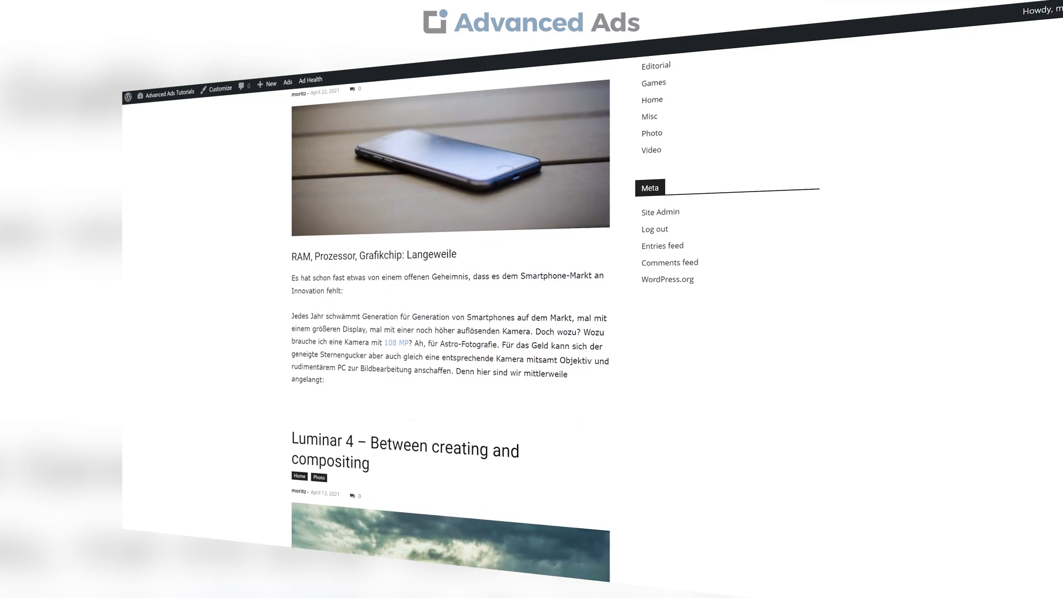
scroll(down, 3)
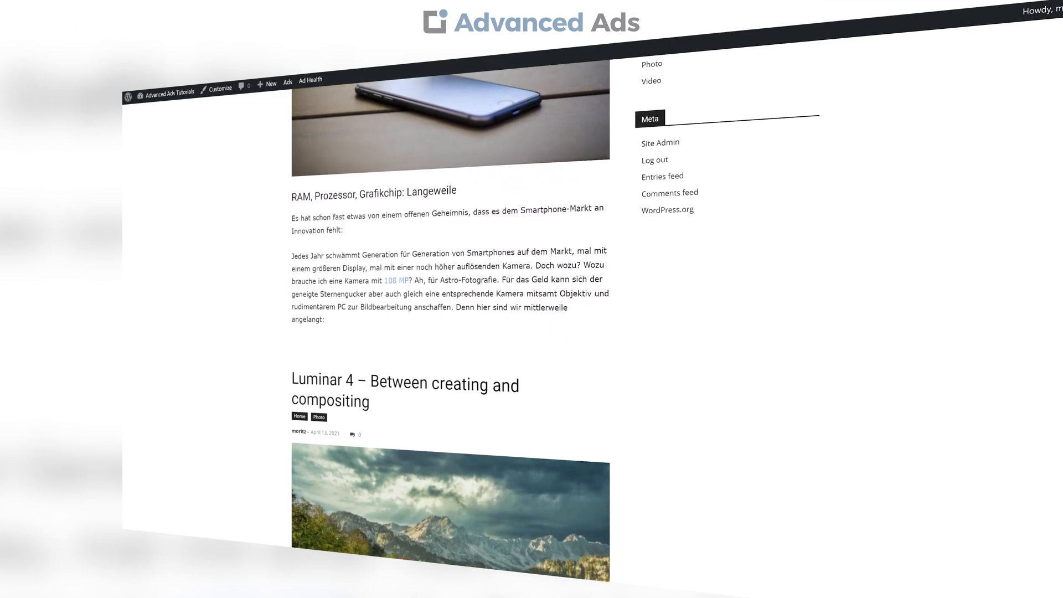